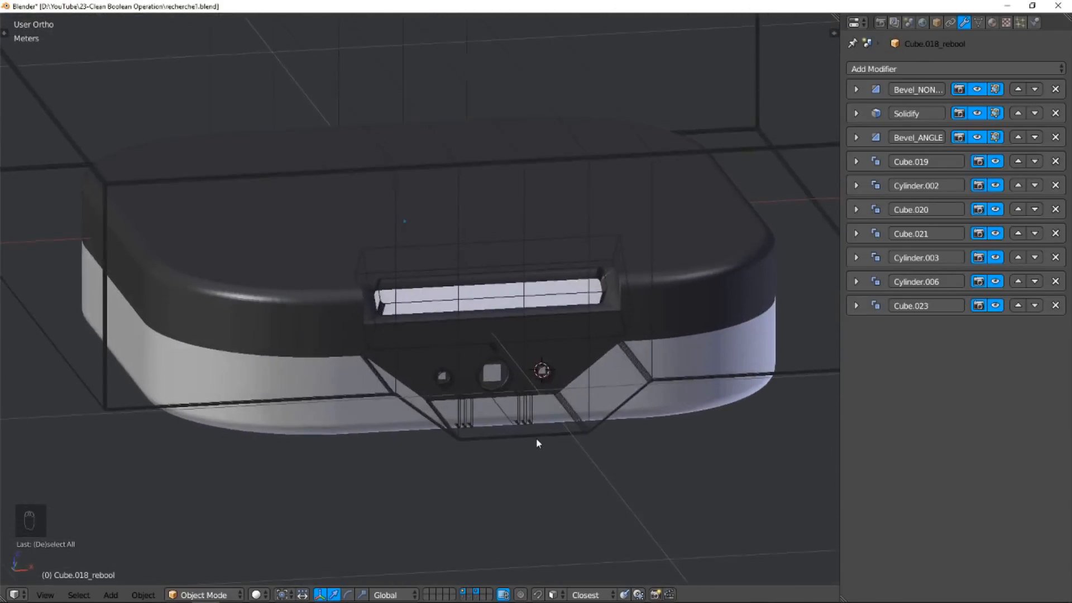
- Convert the selected device objects to plain mesh, applying bevel, solidify and boolean modifiers
key("space")
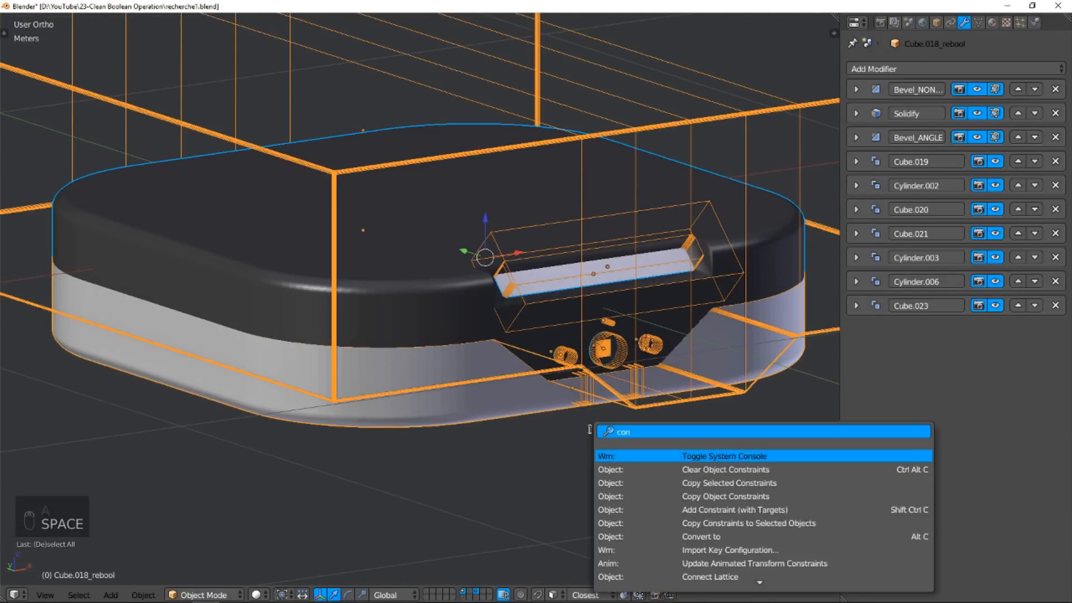
left_click(701, 536)
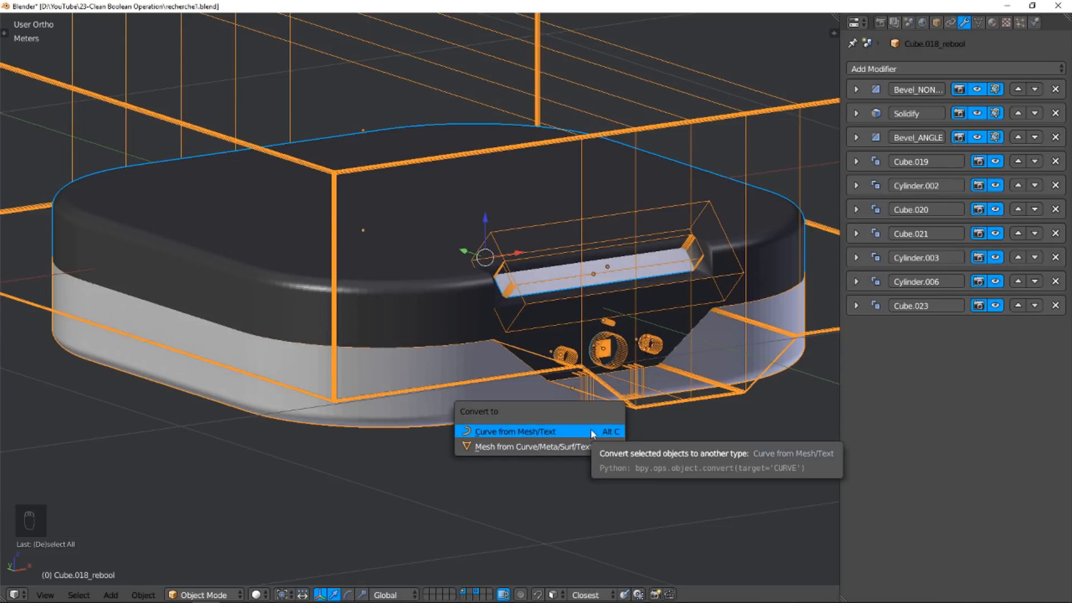
left_click(514, 431)
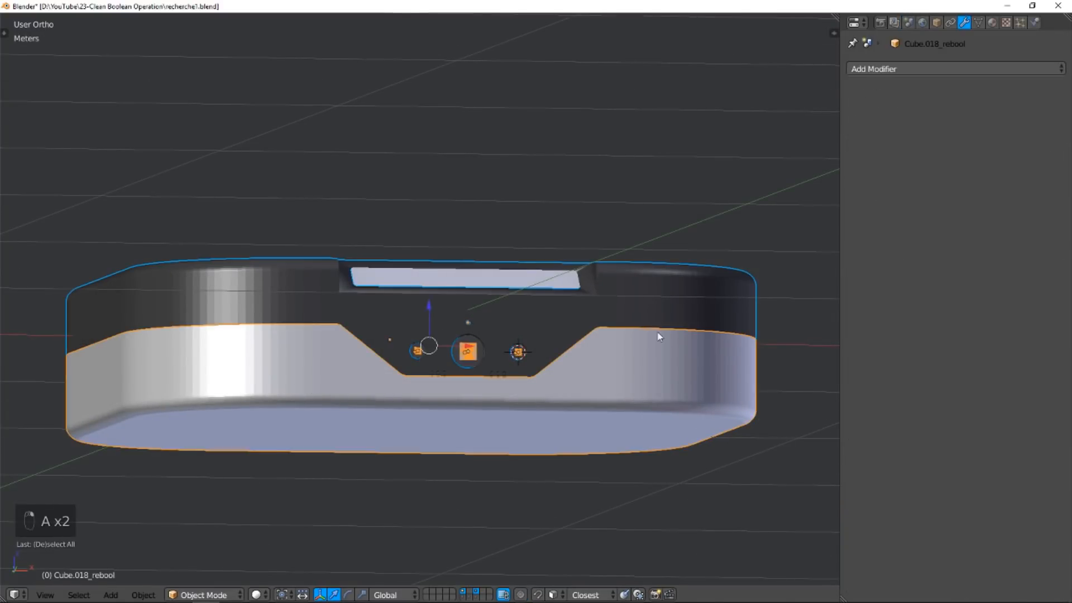
- Shade the body smooth with 60° auto smooth, copy it to the other selected parts, then join them
key("space")
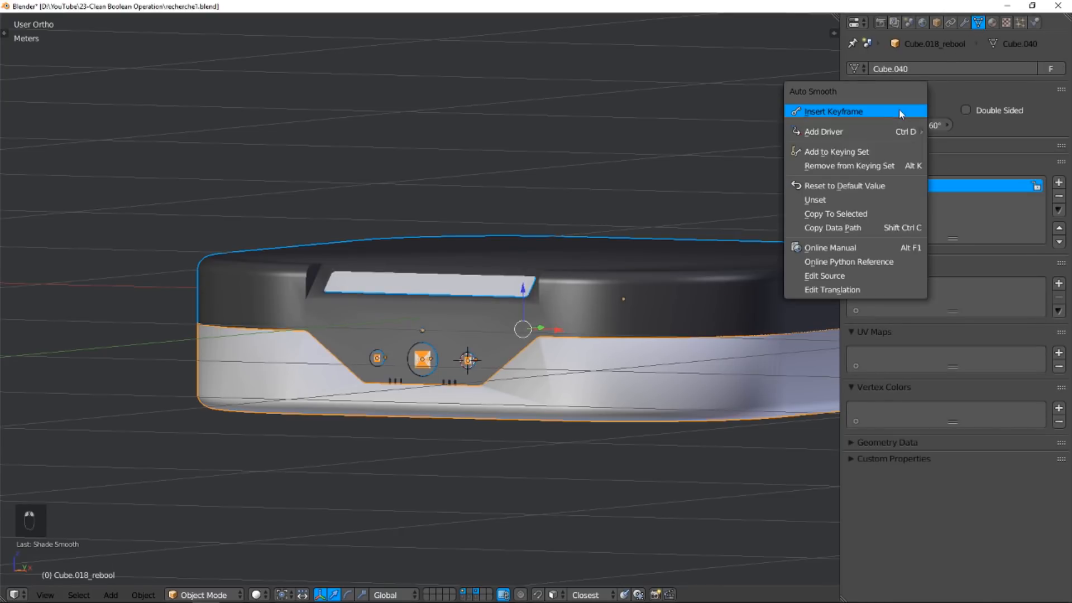
left_click(836, 214)
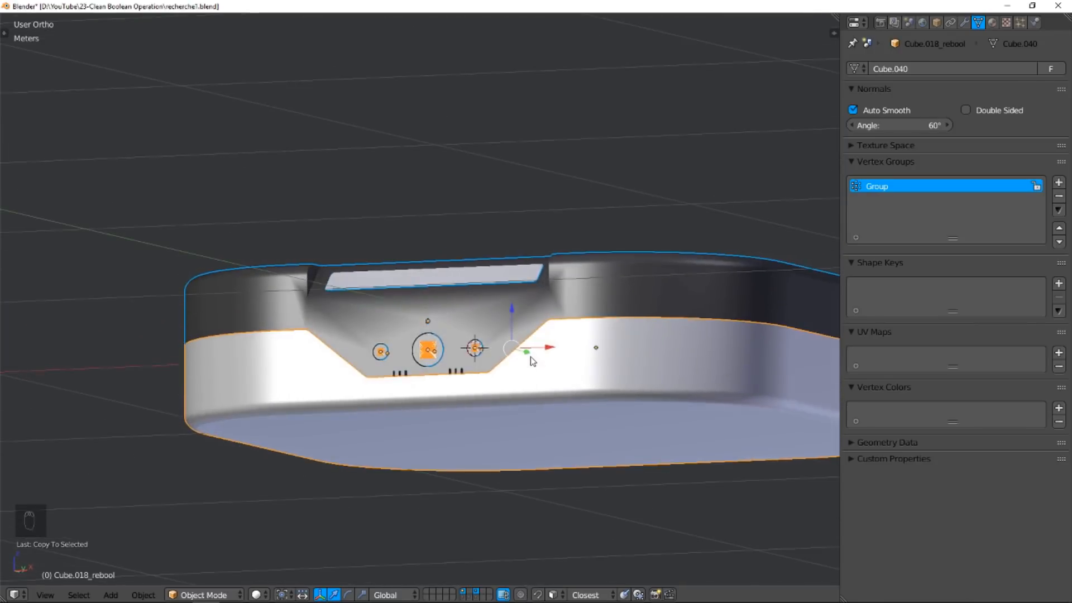
key("ctrl+j")
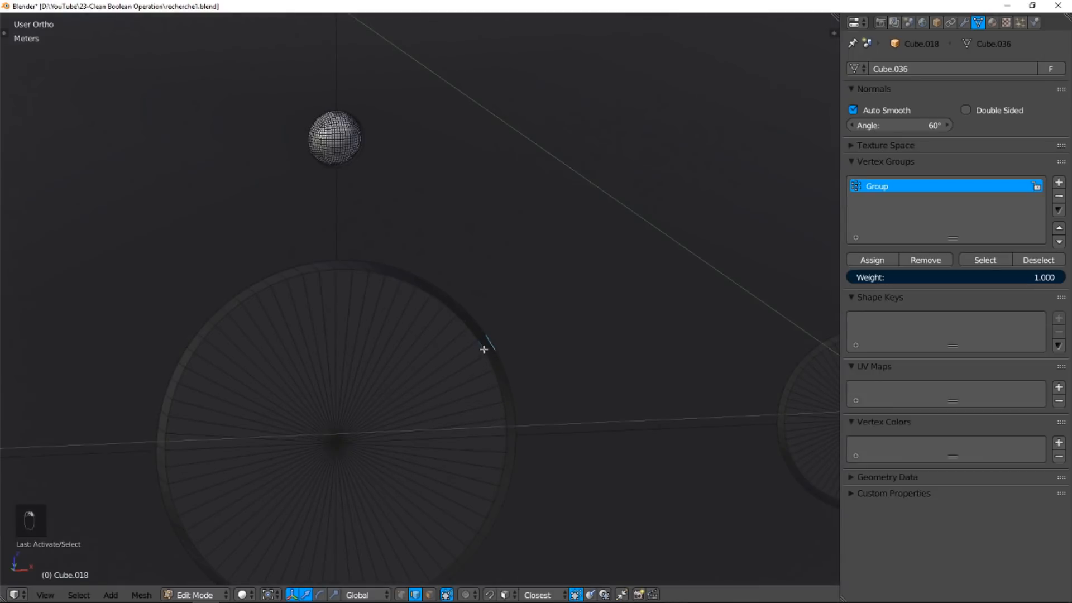
- Select edges with the same surrounding face count and run Mark Sharp on them
key("shift+g")
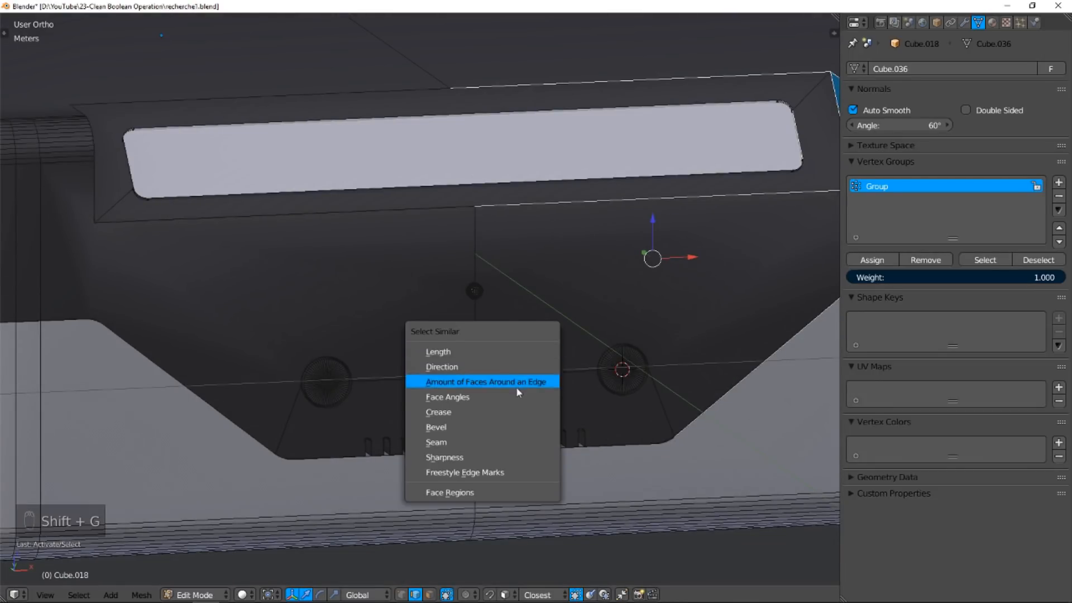
left_click(485, 382)
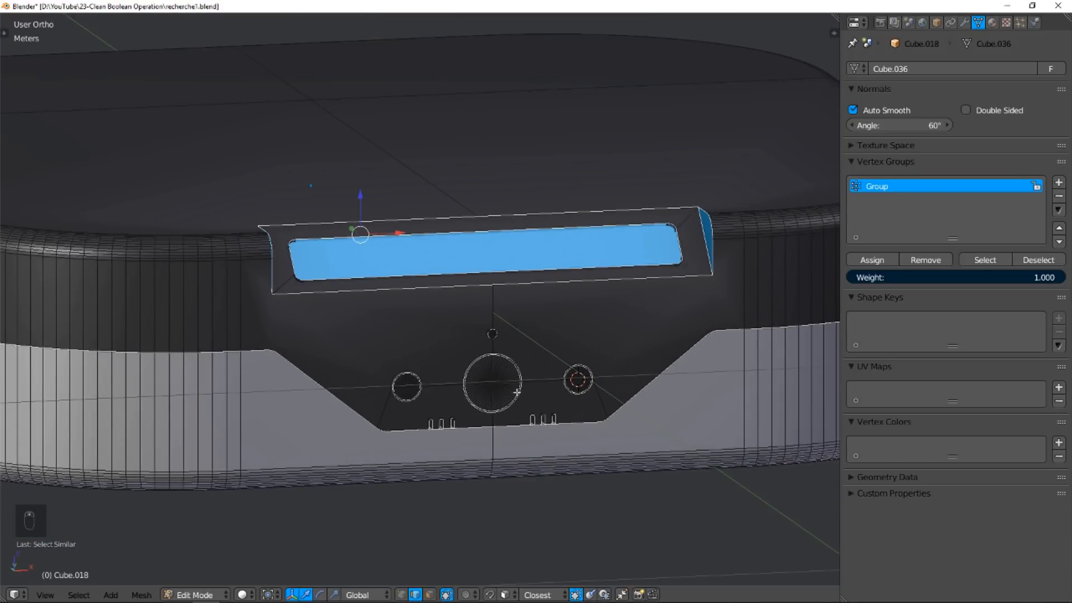
mouse_move(446, 349)
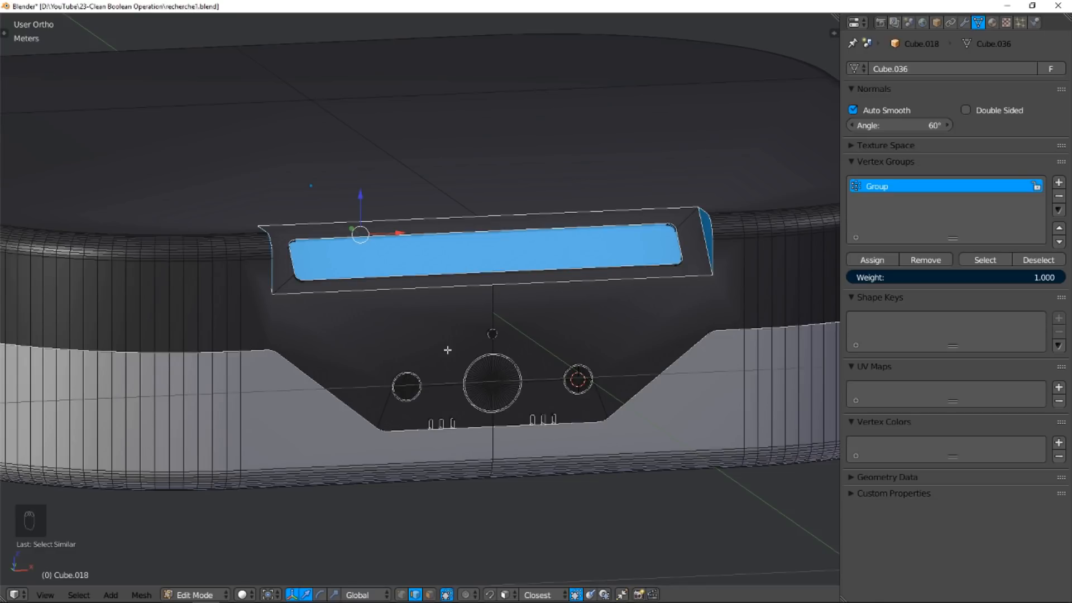
key("f6")
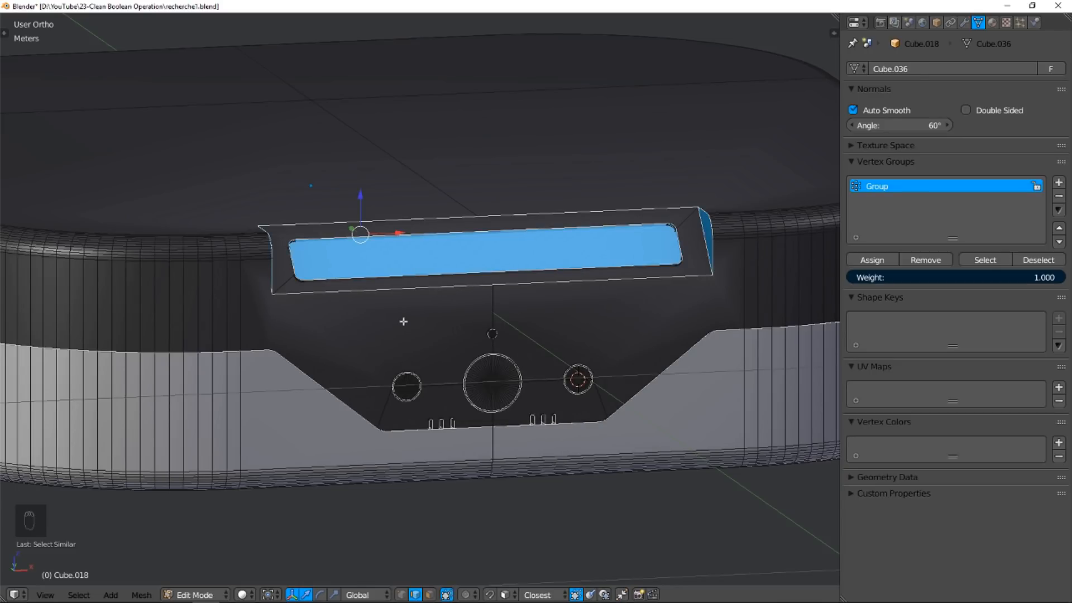
type("mark sh")
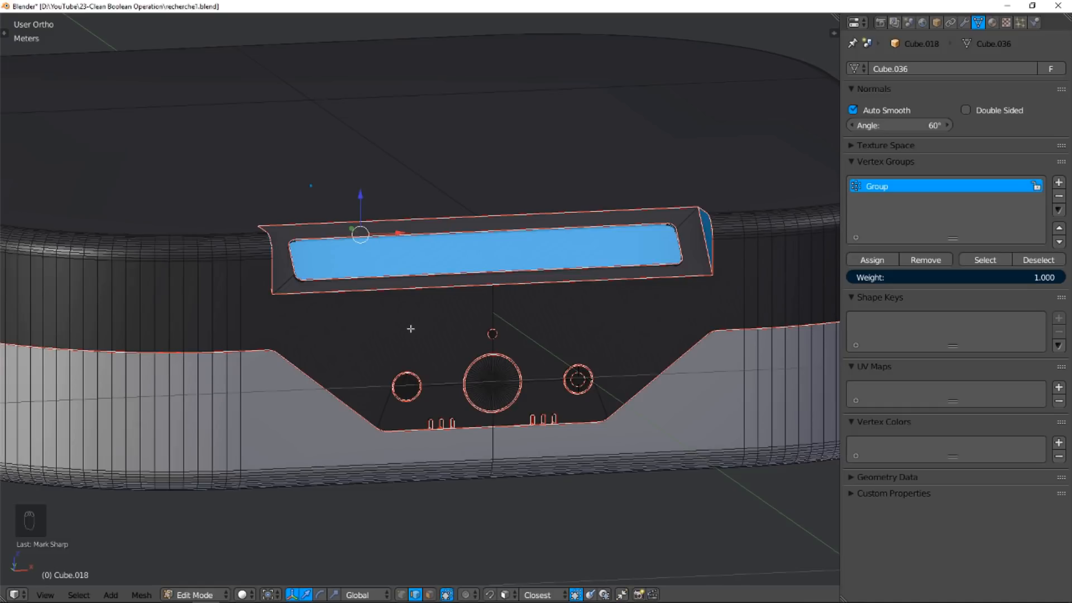
- Return to object mode and show the body's empty modifier list in Properties
key("Tab")
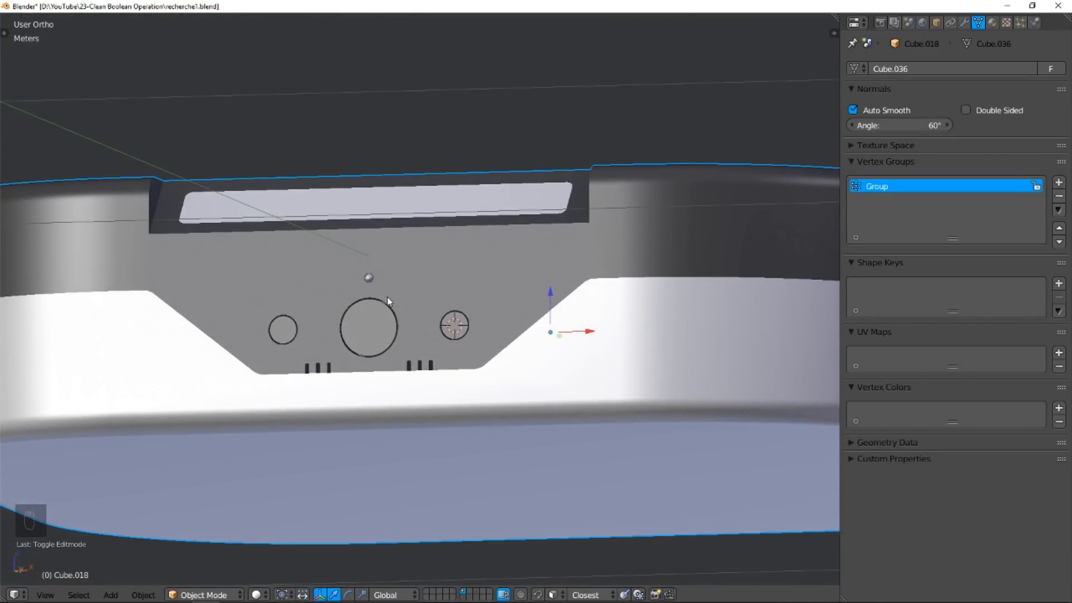
left_click(964, 22)
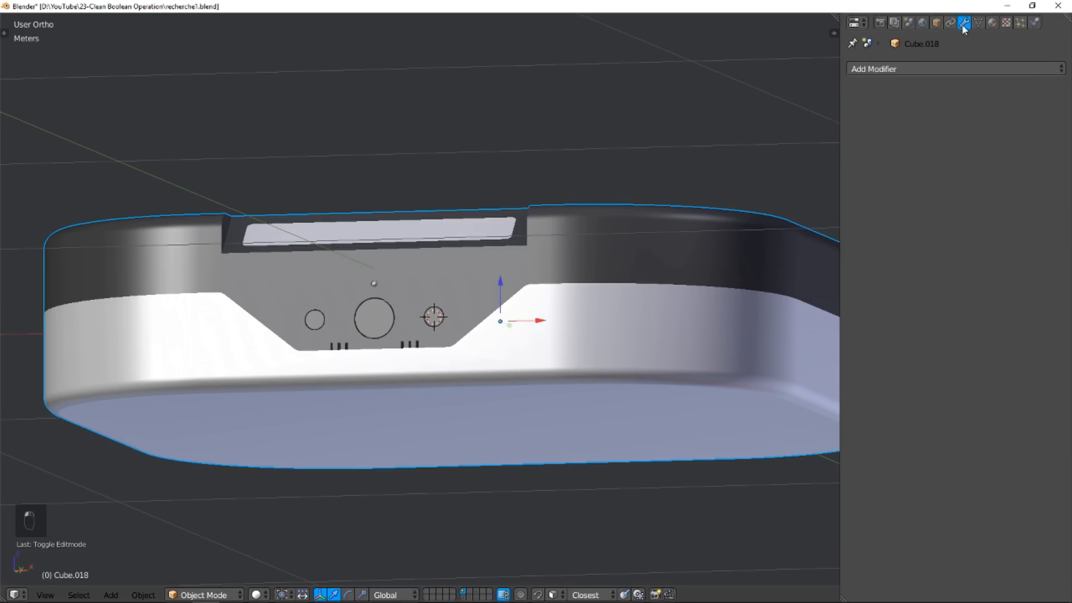
- Add a Bevel modifier: 6 segments, angle limit, clamp overlap off, 2 mm width
left_click(954, 68)
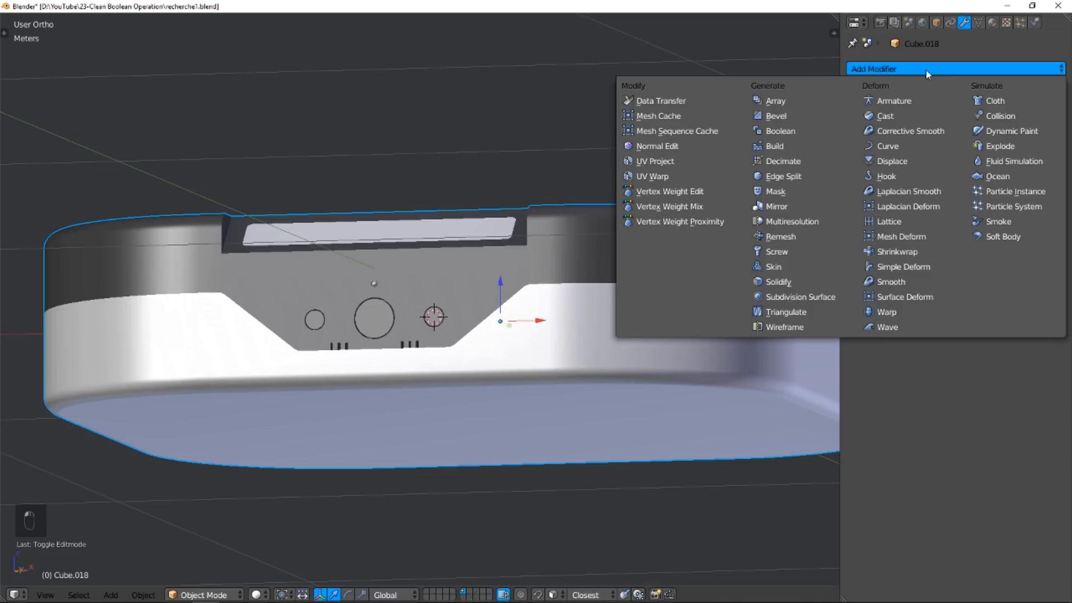
left_click(776, 115)
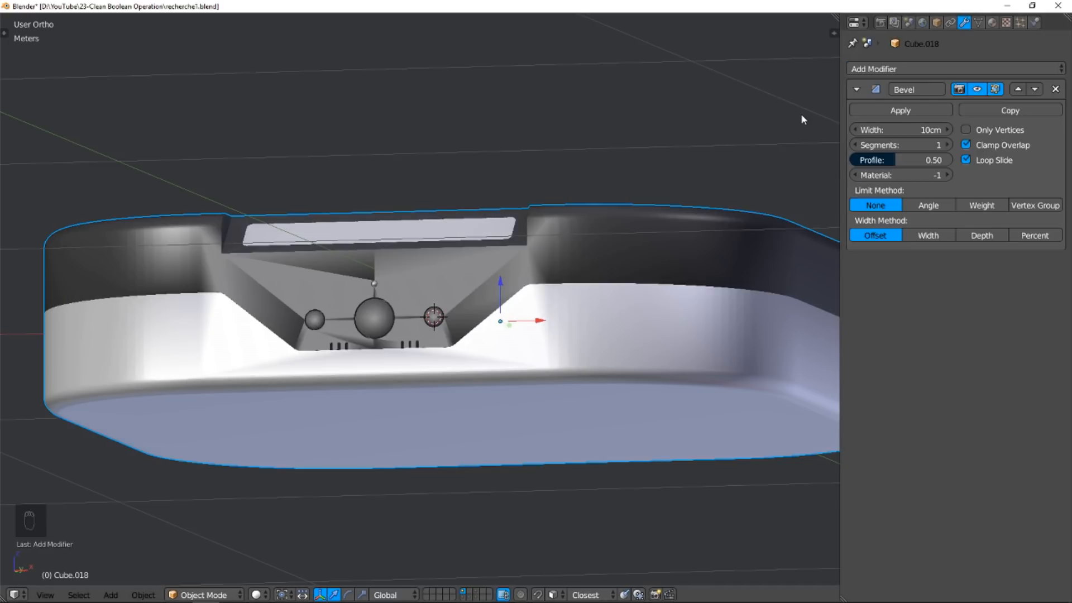
left_click(928, 205)
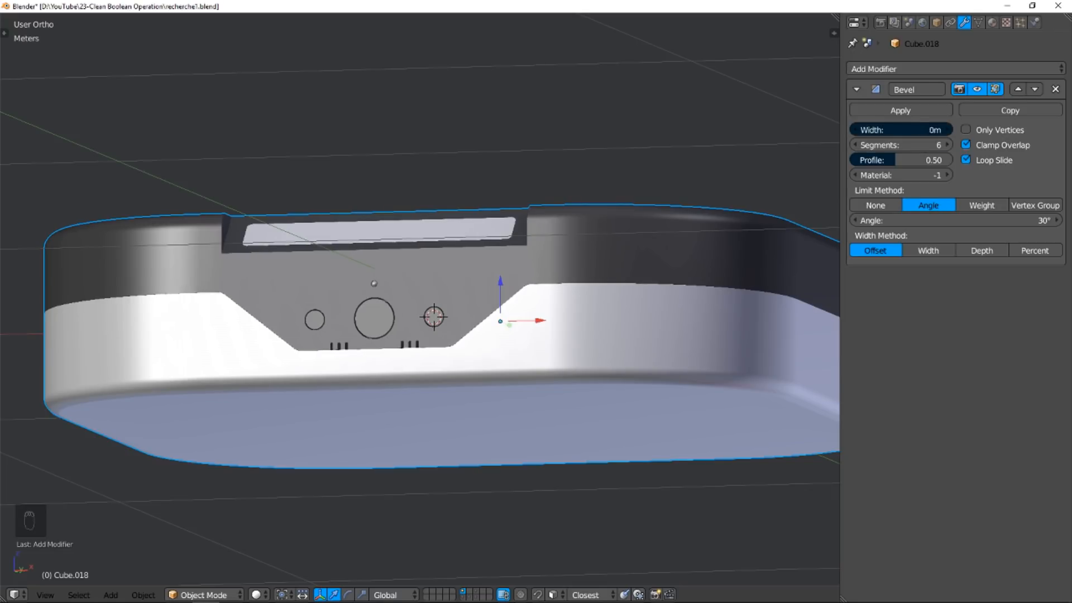
left_click(900, 129)
type("10c")
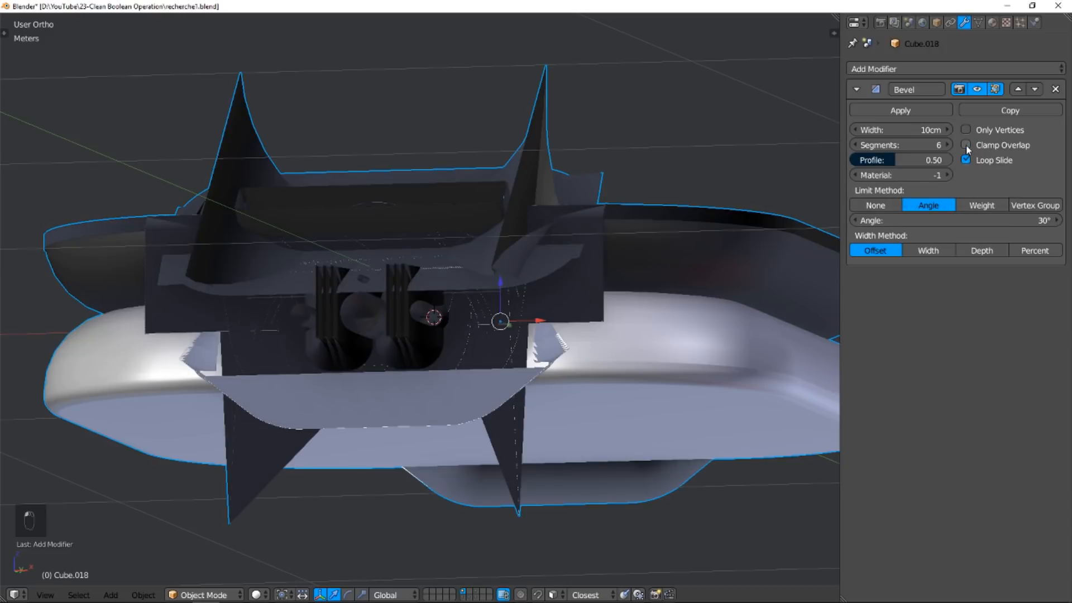
mouse_move(905, 129)
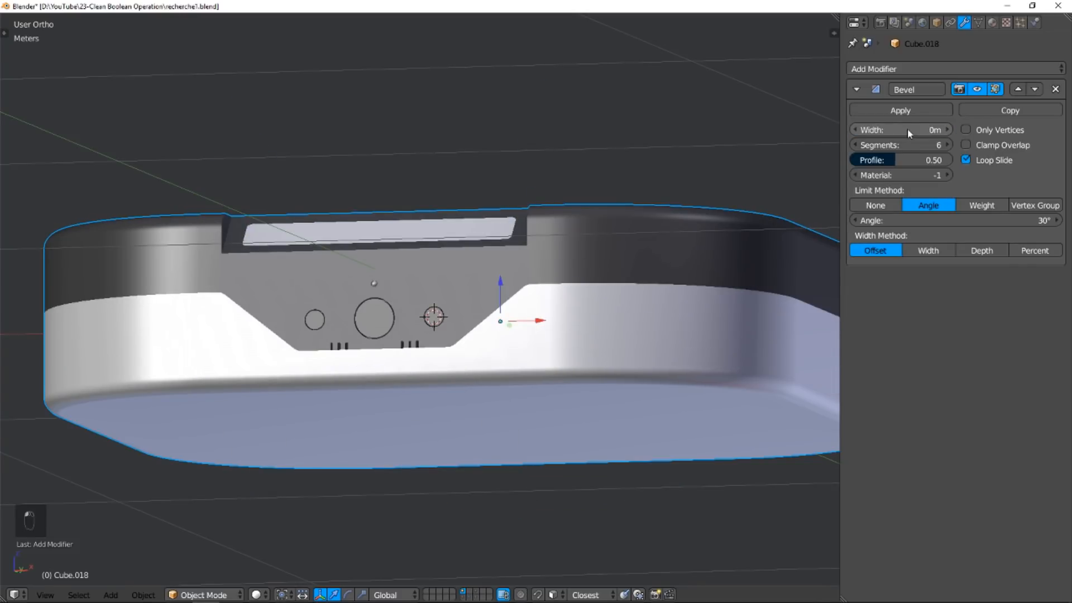
left_click(900, 130)
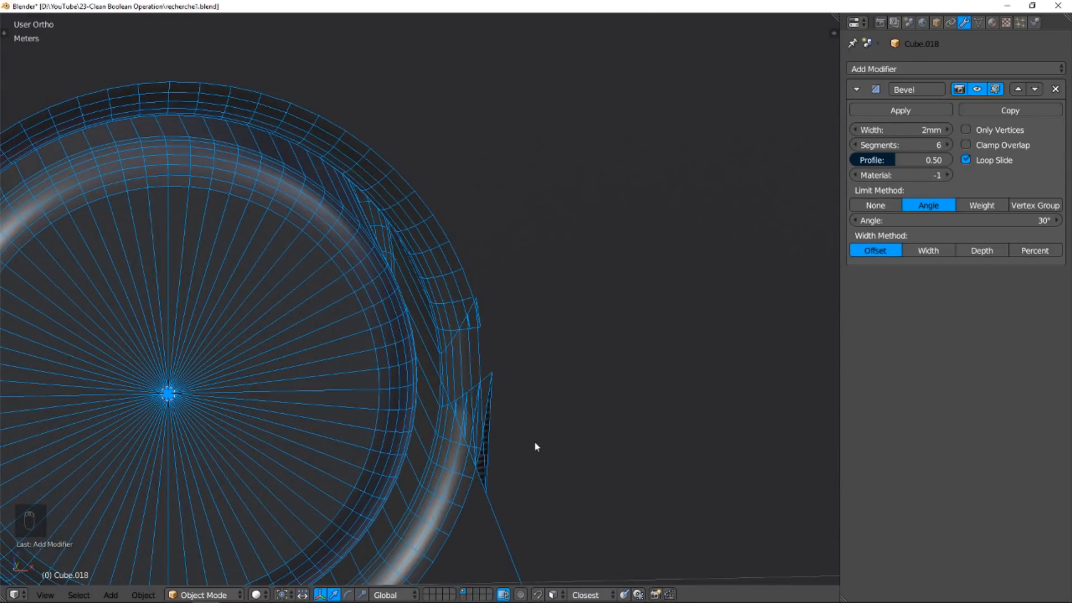
- Zoom in on the buttons and hide the selected mesh, leaving the front panel visible
scroll("down", 3)
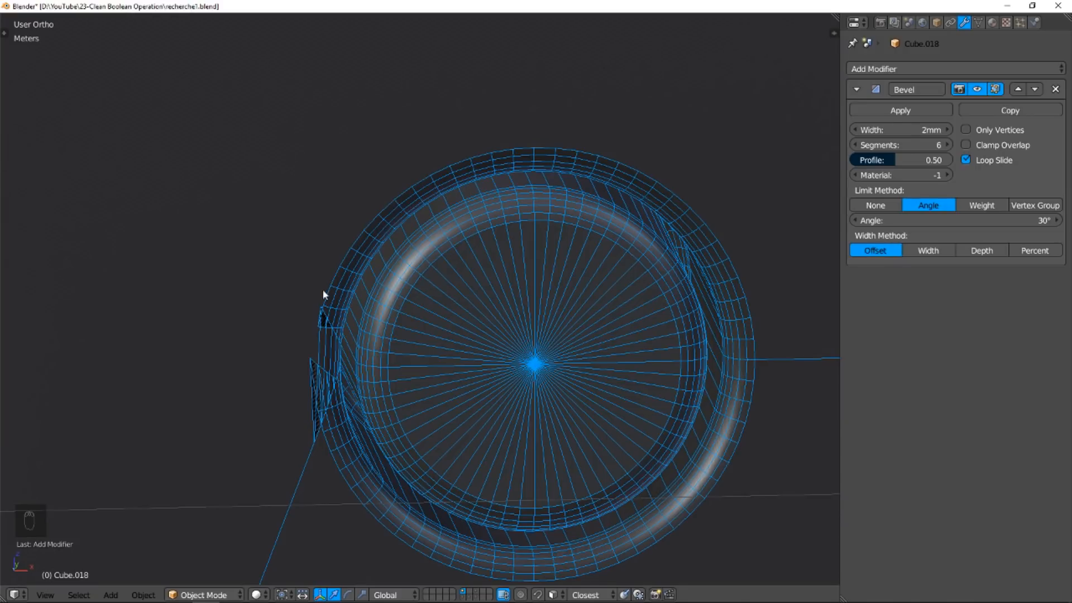
key("h")
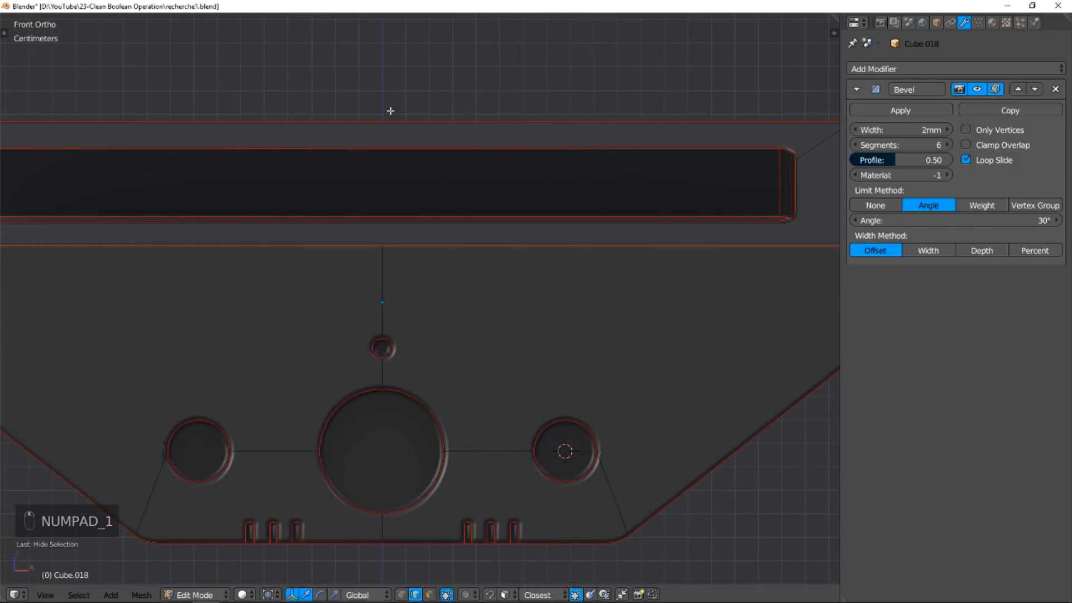
- Knife-cut across the front panel and dissolve the unwanted edges above the round buttons
key("k")
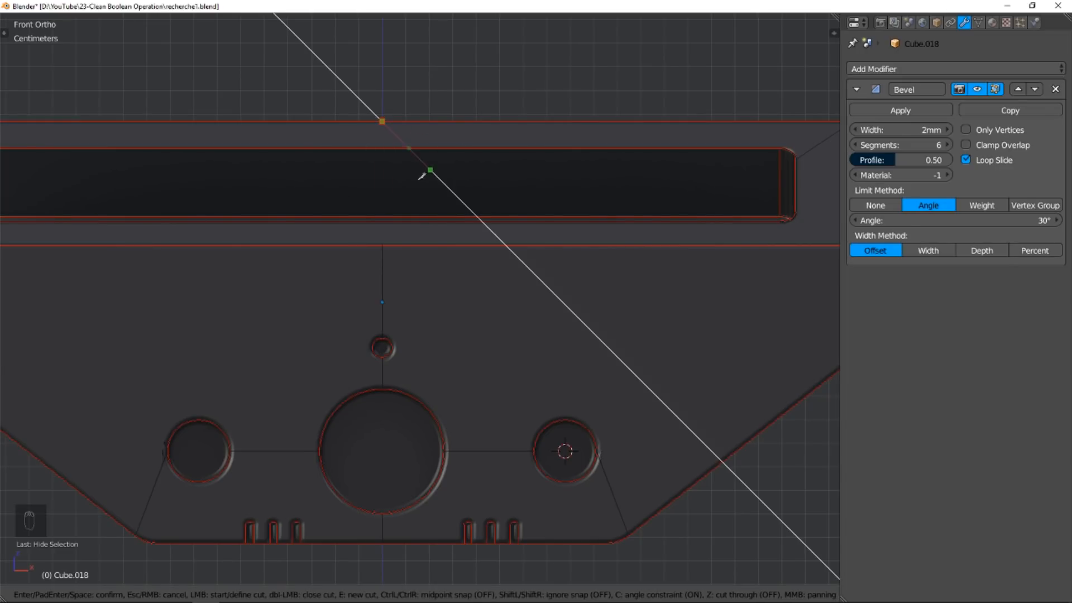
mouse_move(381, 181)
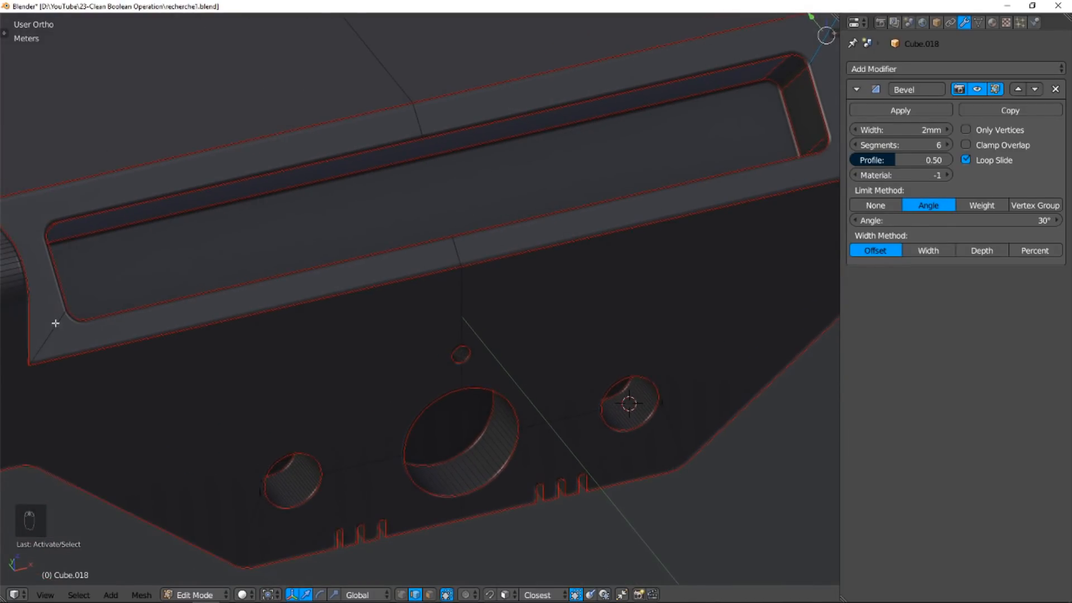
key("ctrl+x")
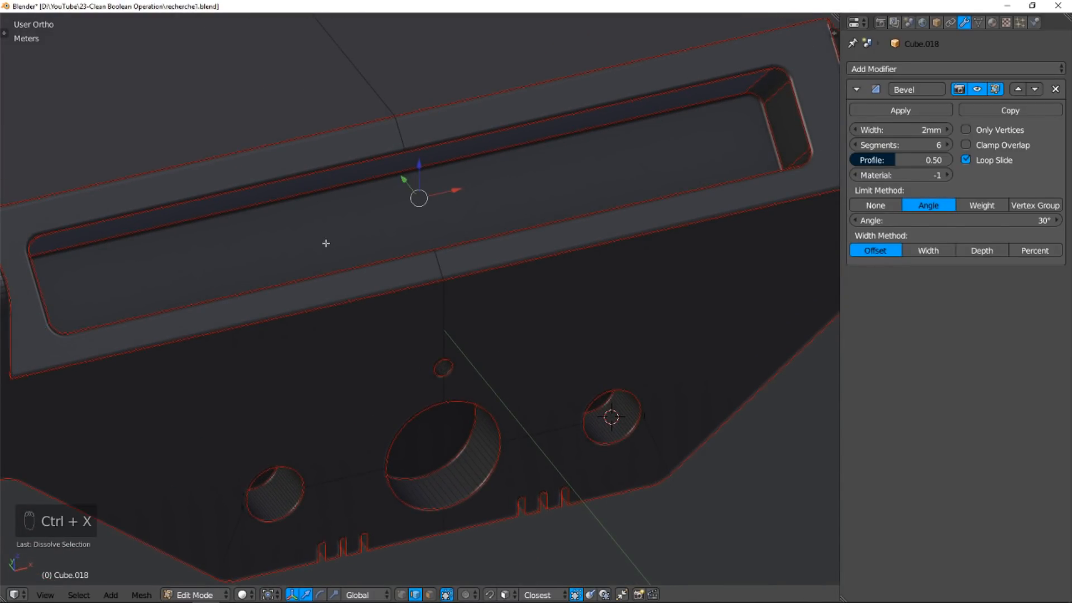
key("Tab")
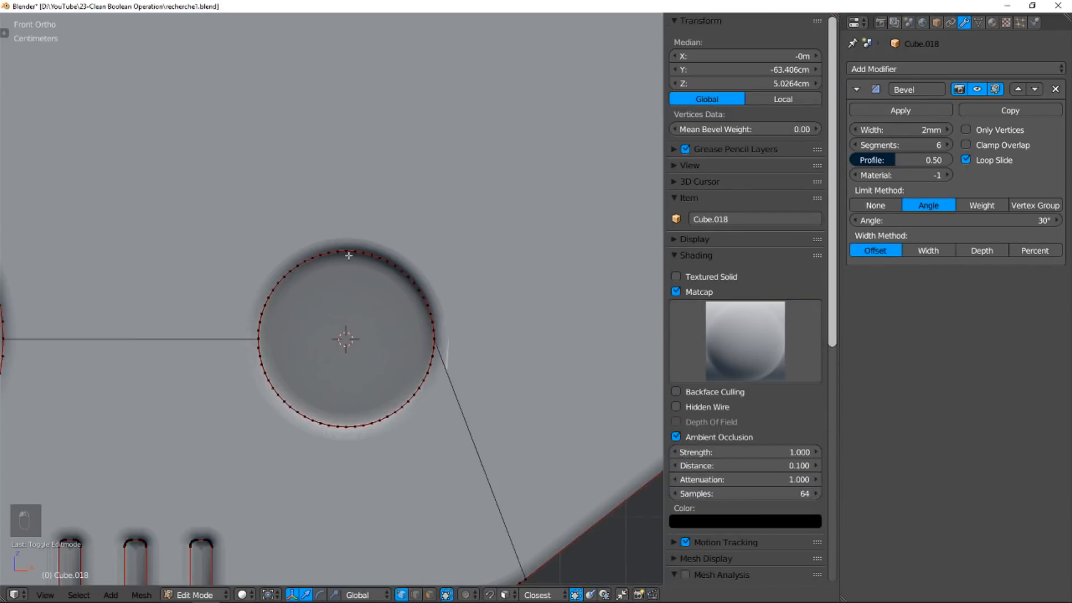
- Dissolve the stray edge beside the lower round button and return to object mode
key("Tab")
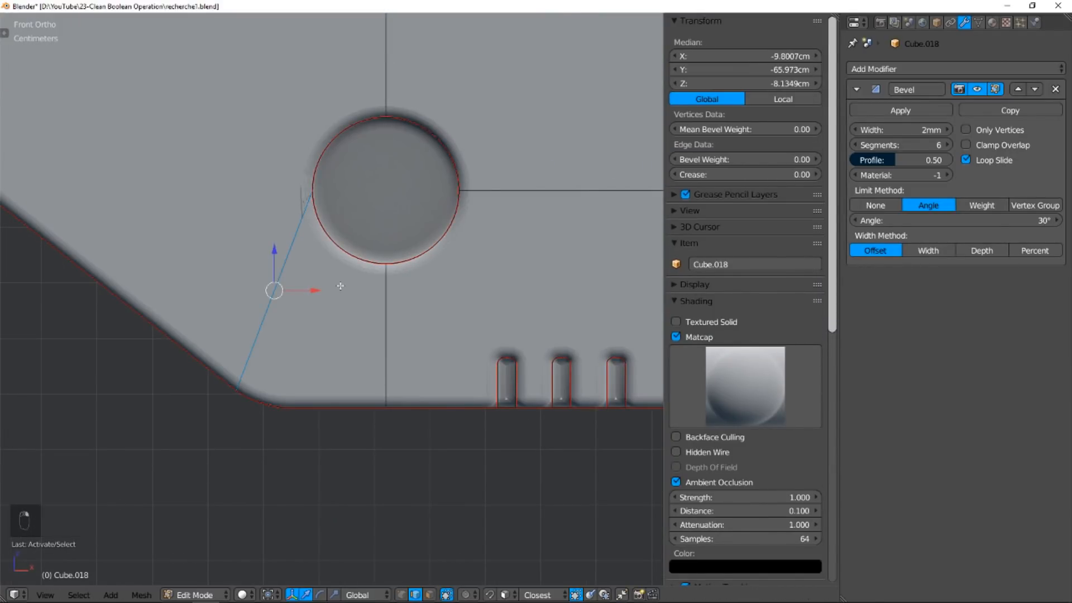
key("Tab")
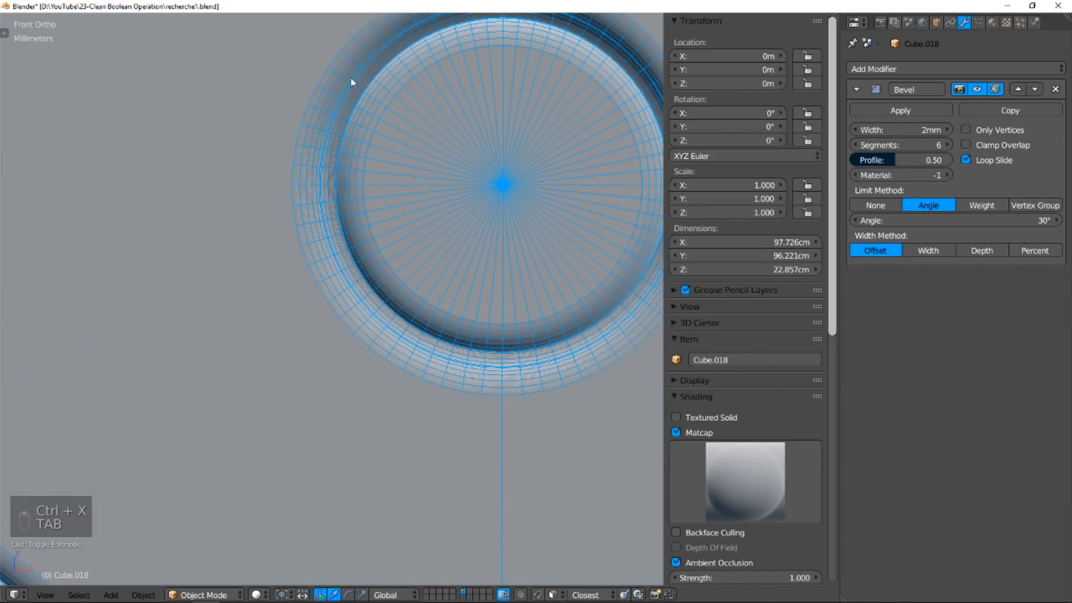
mouse_move(341, 285)
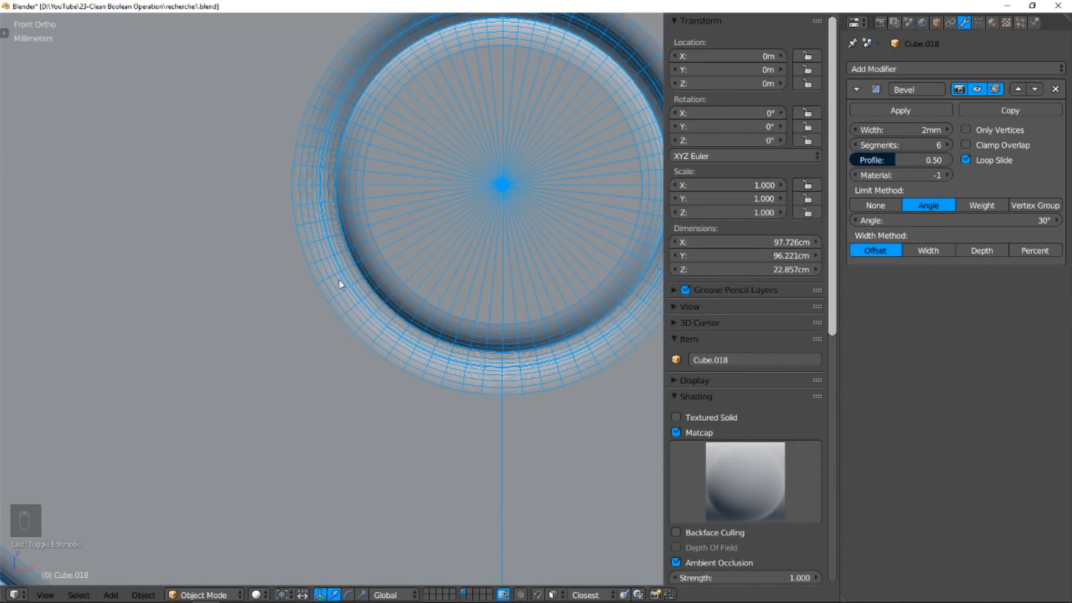